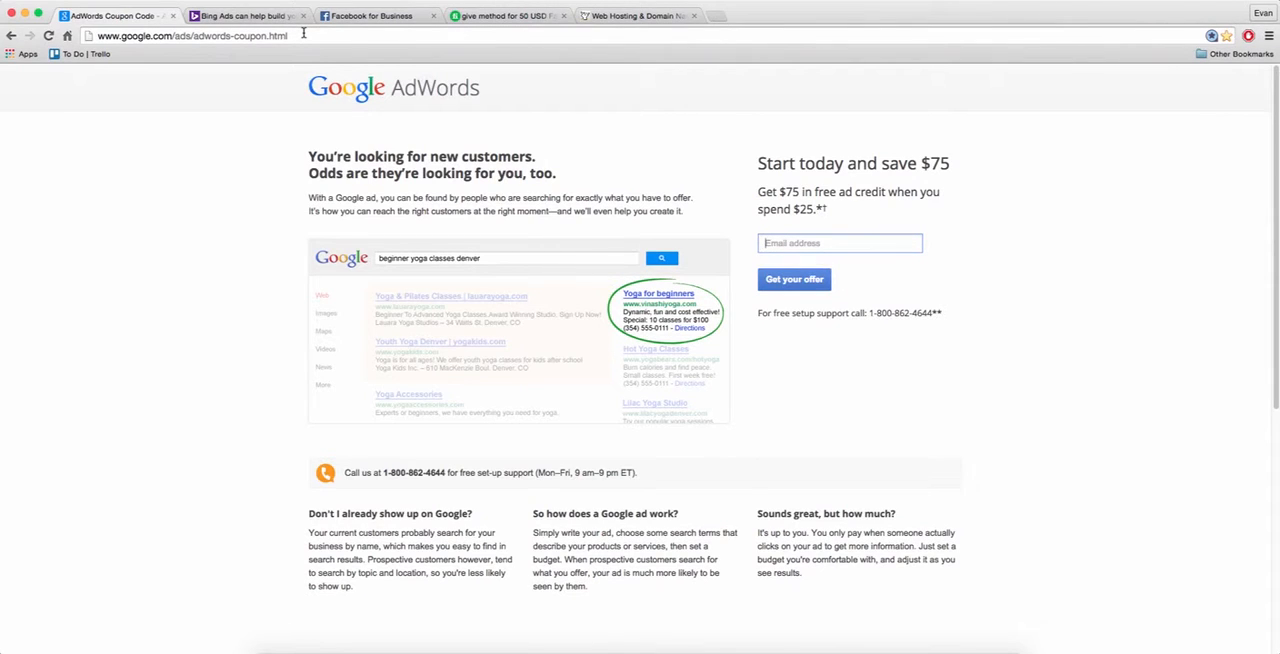
mouse_move(884, 154)
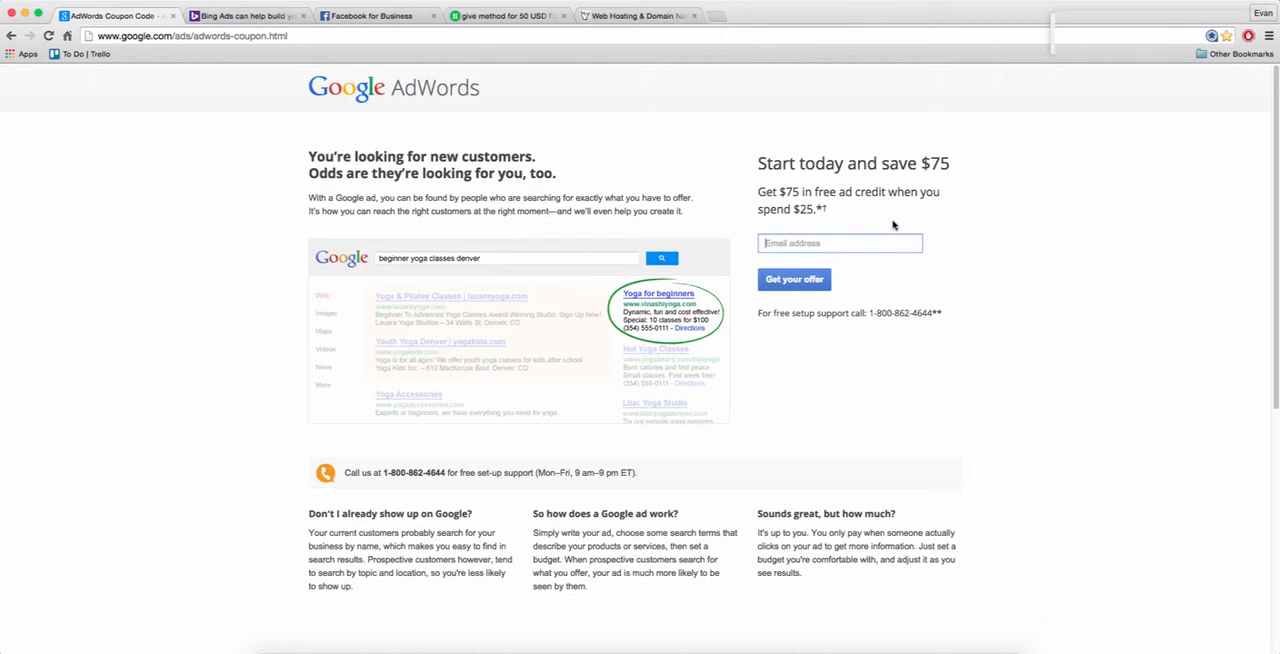
mouse_move(1196, 40)
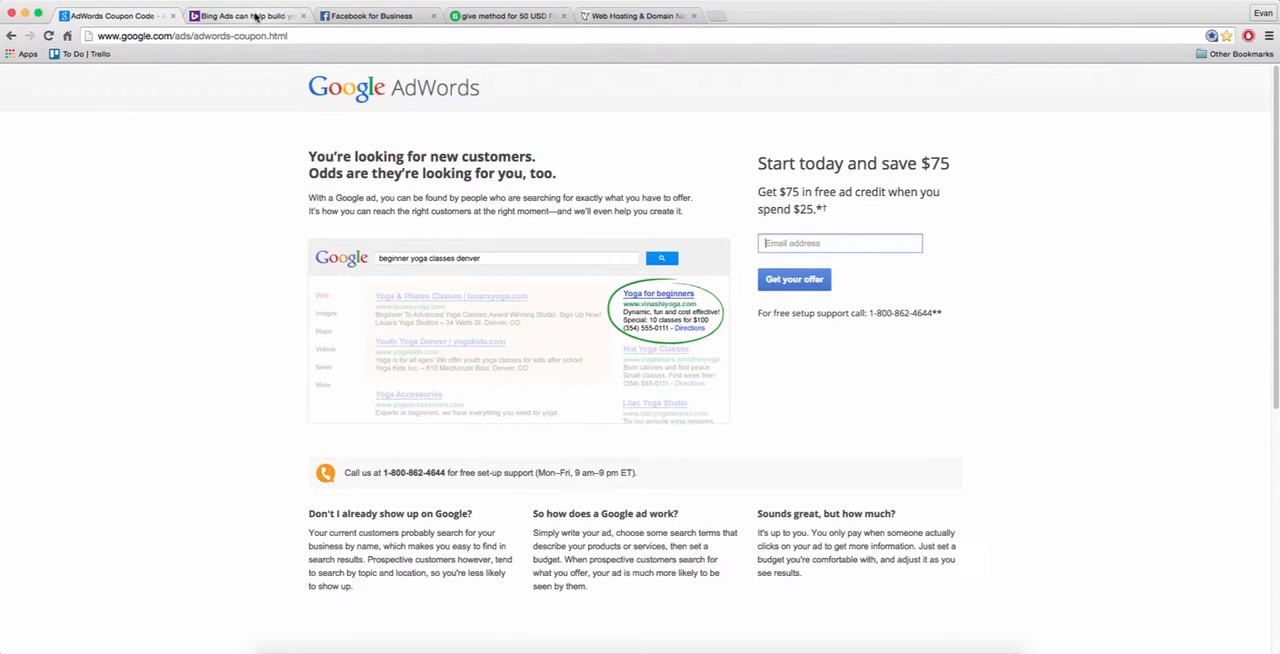
- Show the Bing Ads landing page offering $50 in free advertising credit
left_click(244, 16)
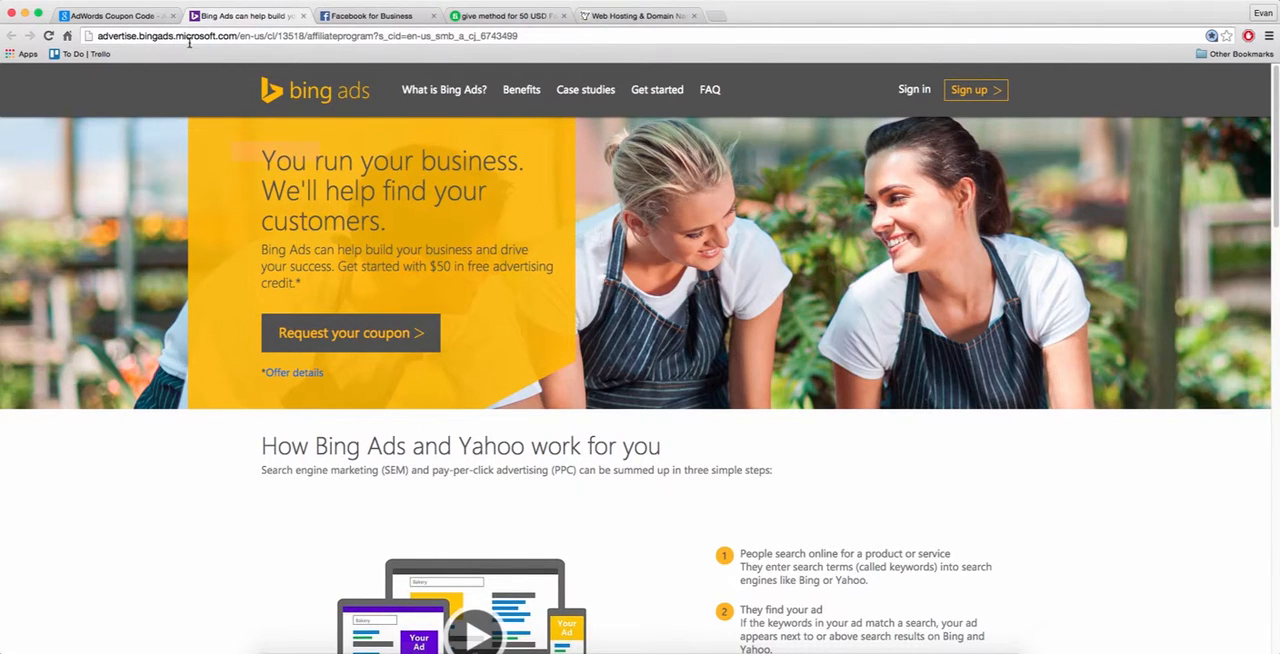
mouse_move(460, 336)
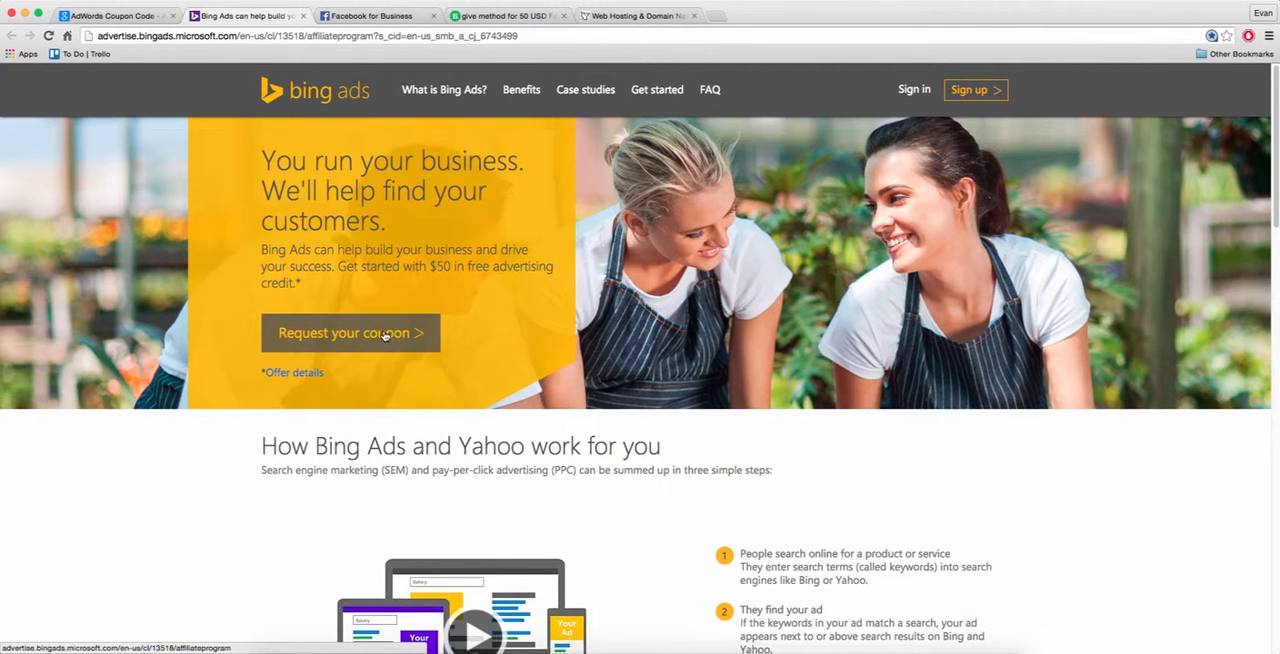
mouse_move(476, 256)
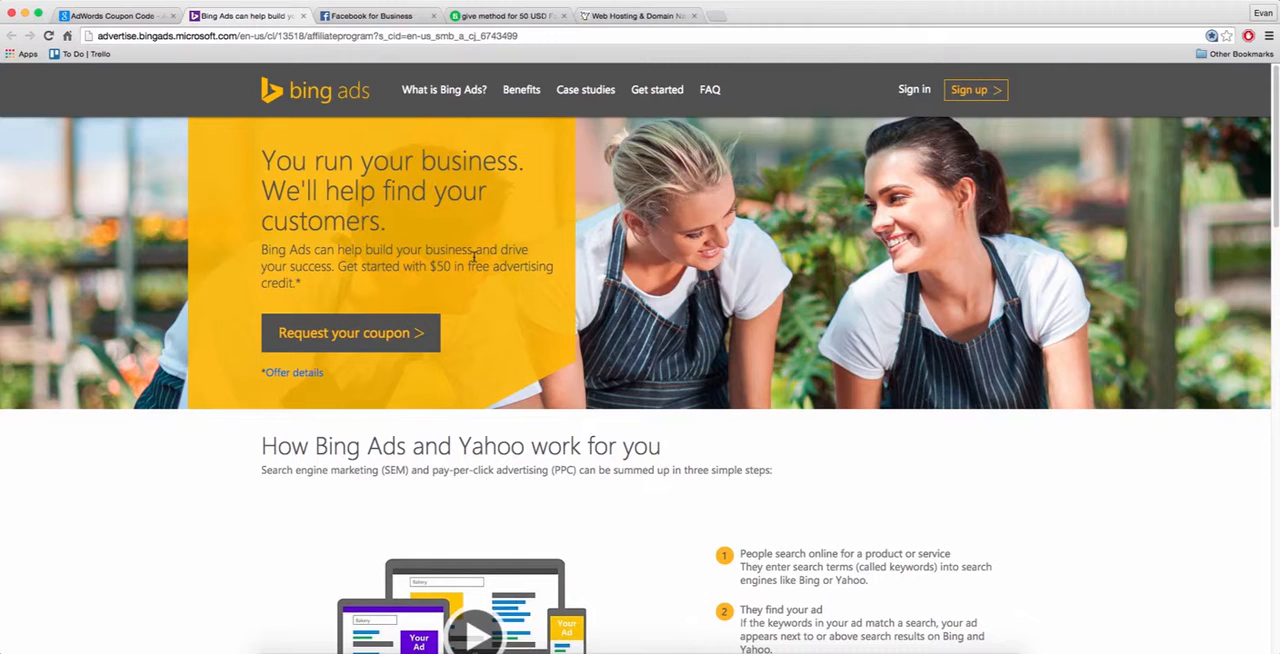
mouse_move(404, 76)
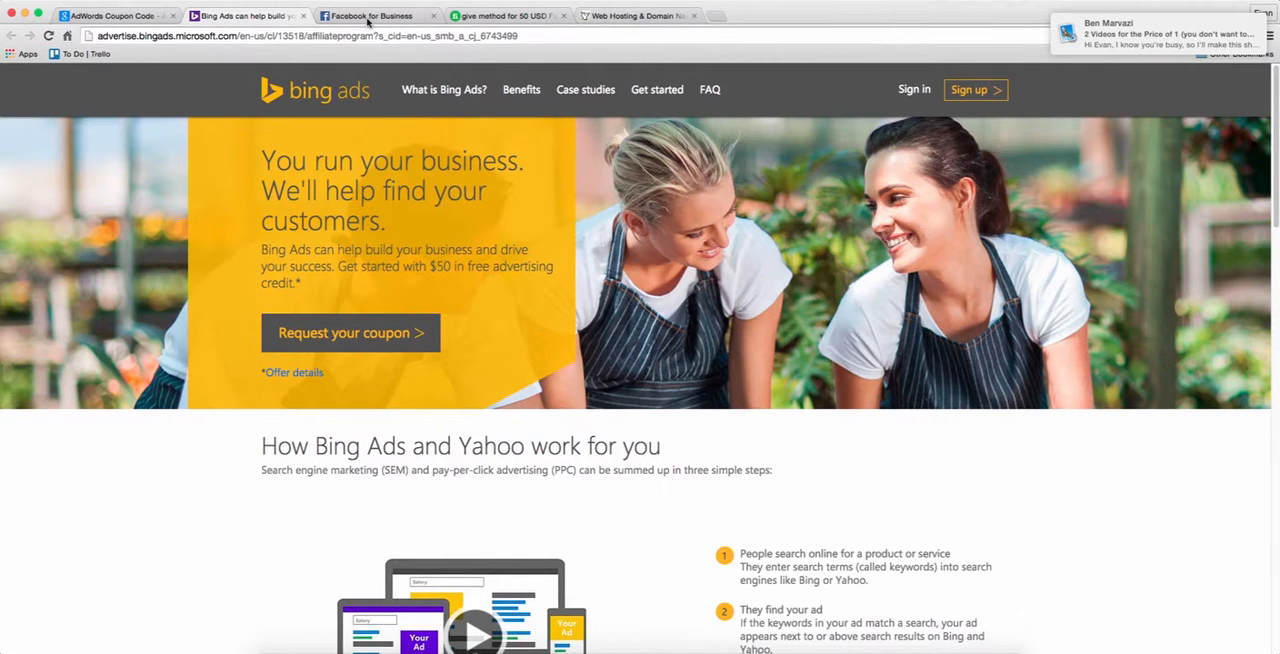
- Show the Facebook for Business page with its post about two million active advertisers
left_click(370, 16)
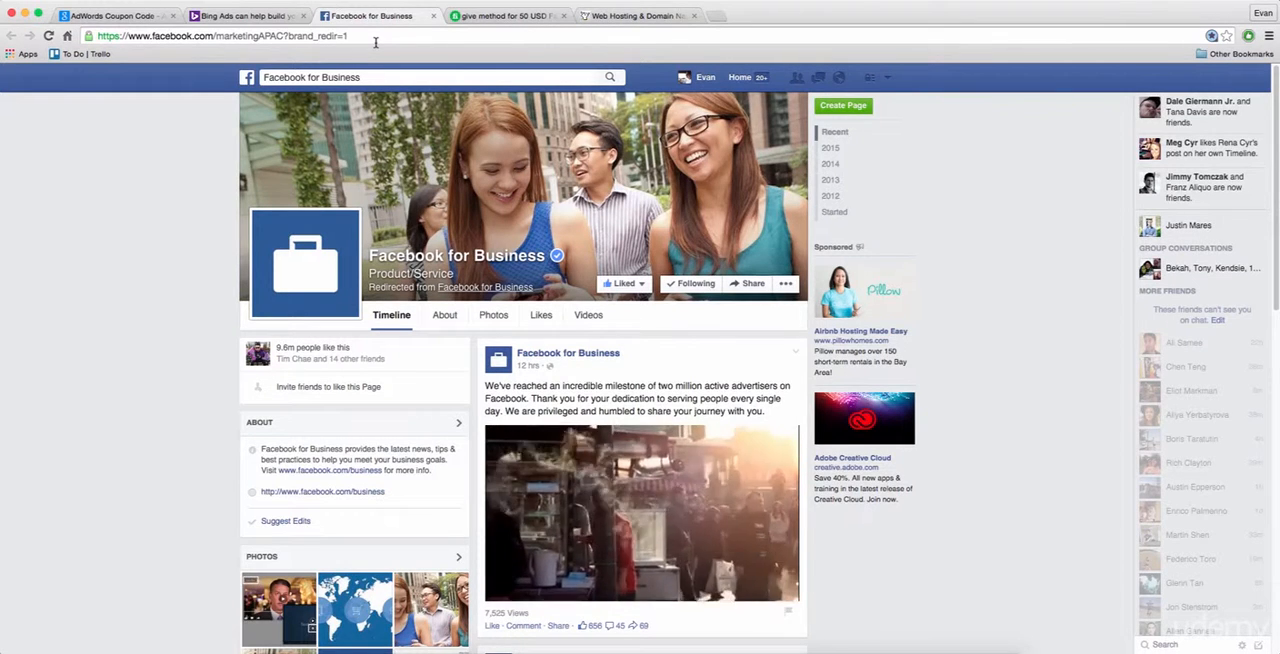
left_click(642, 512)
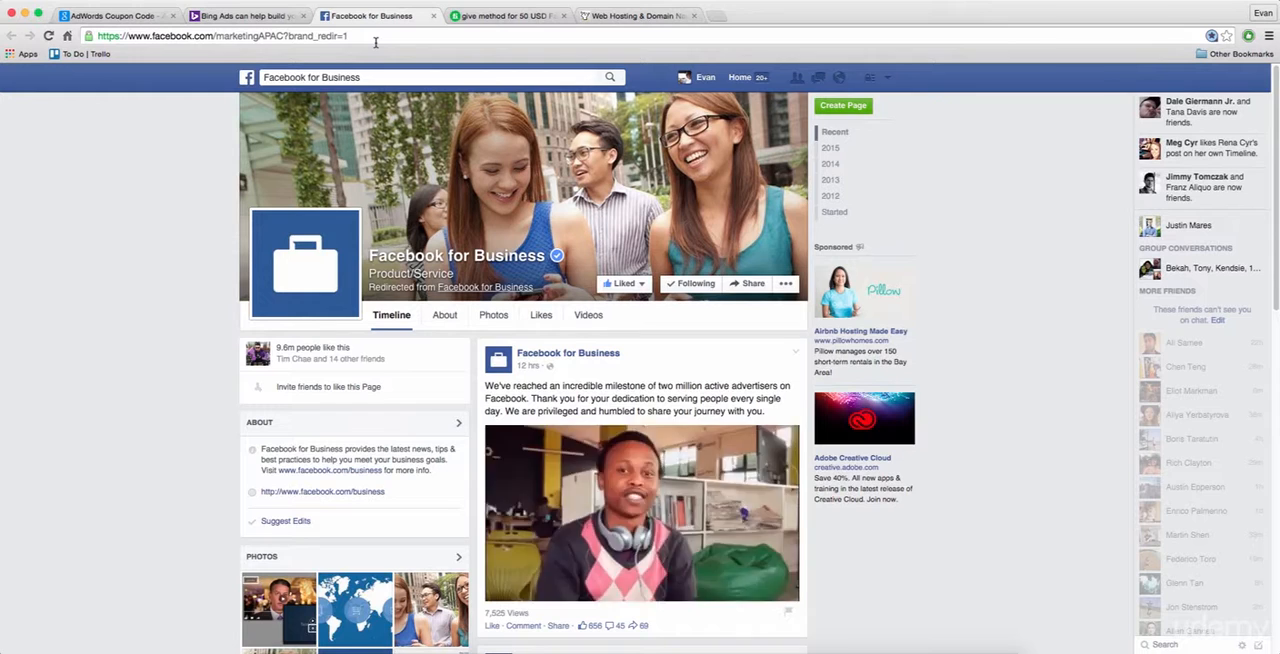
left_click(640, 512)
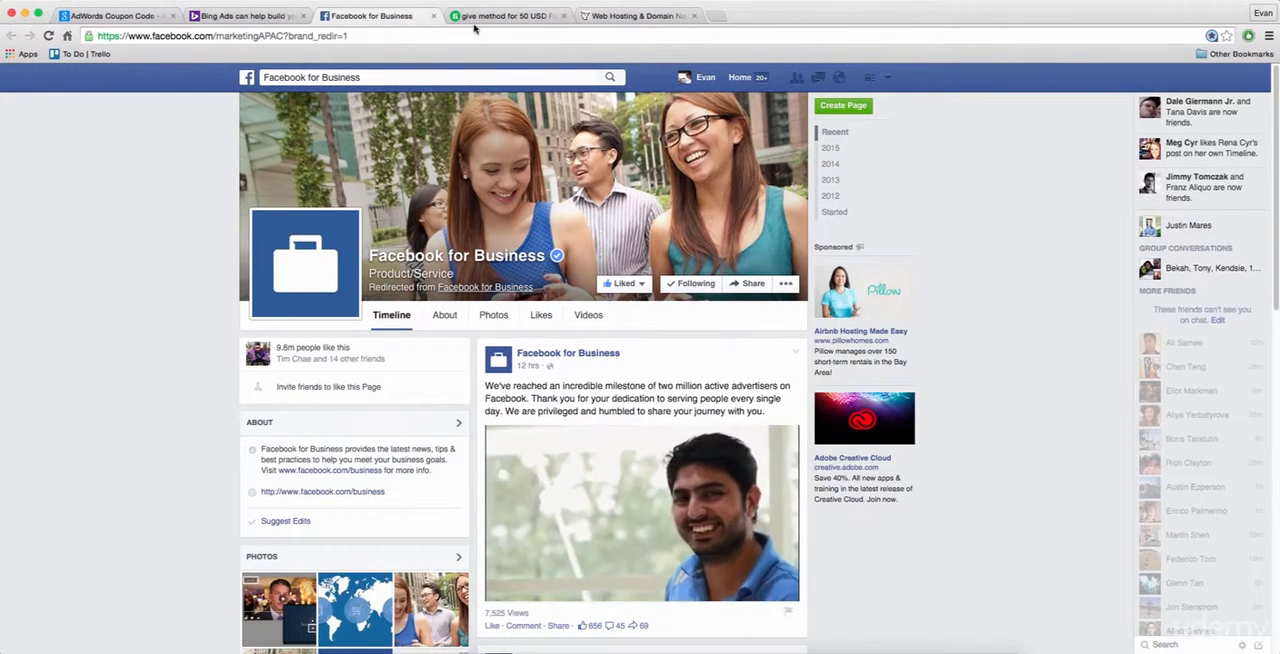
mouse_move(504, 16)
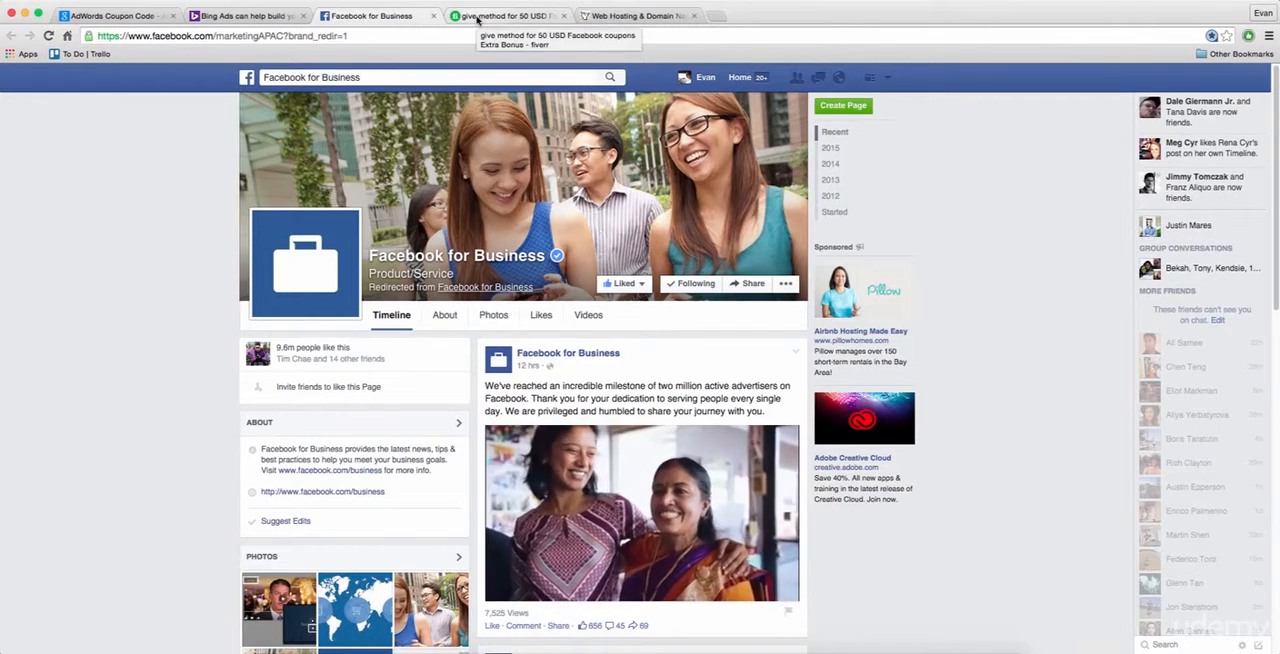